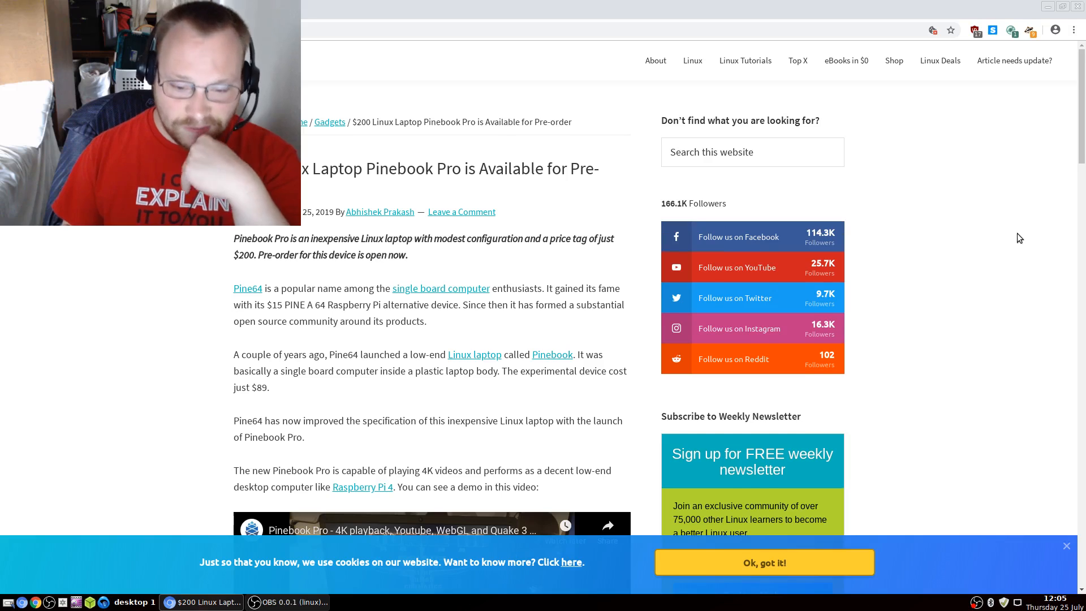
scroll("down", 3)
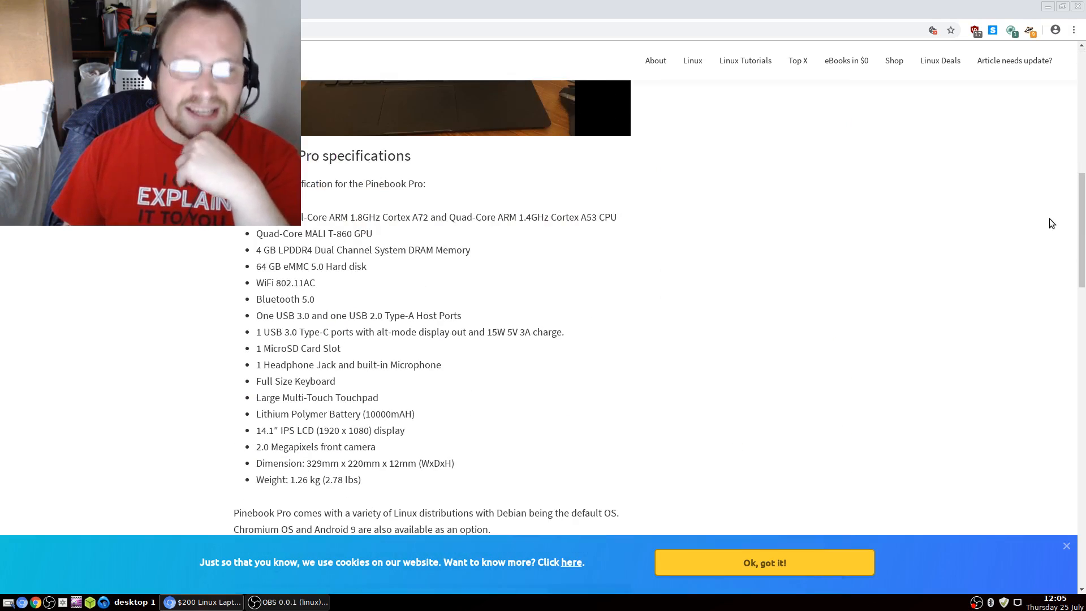
mouse_move(799, 338)
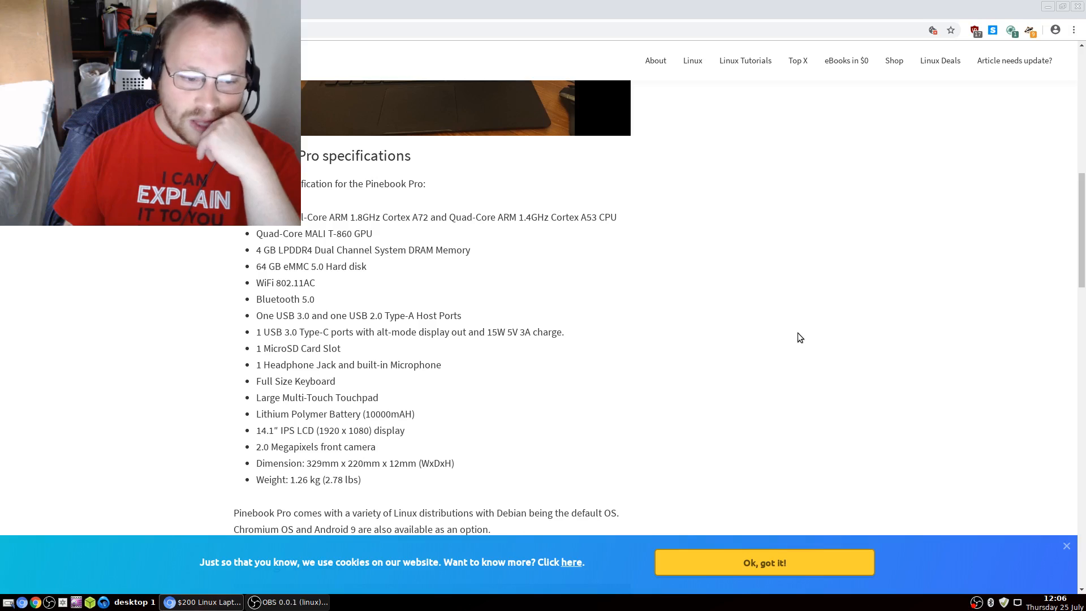
scroll("down", 3)
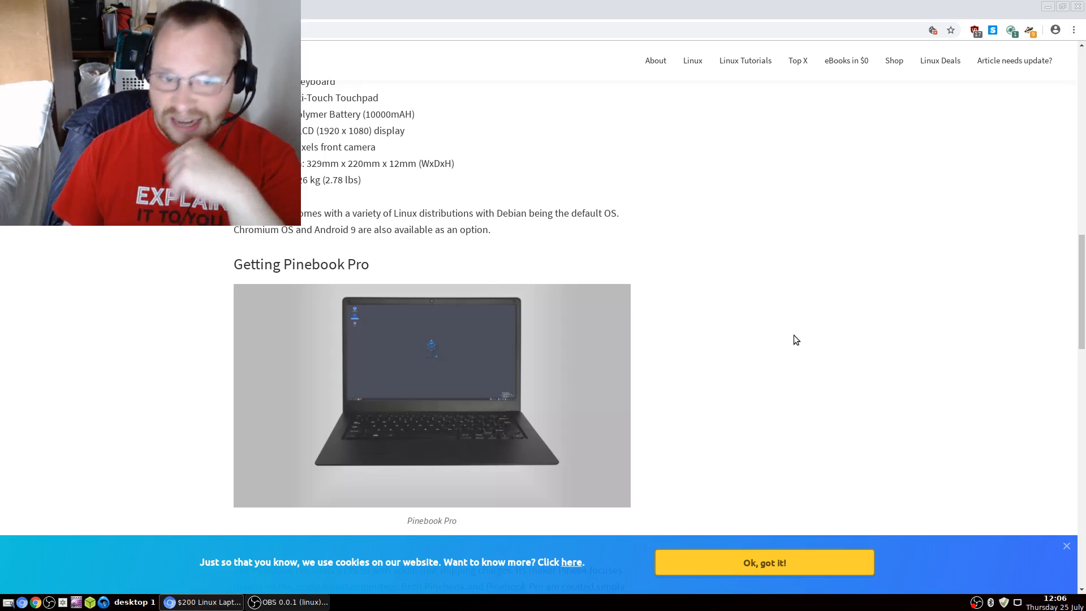
scroll("down", 3)
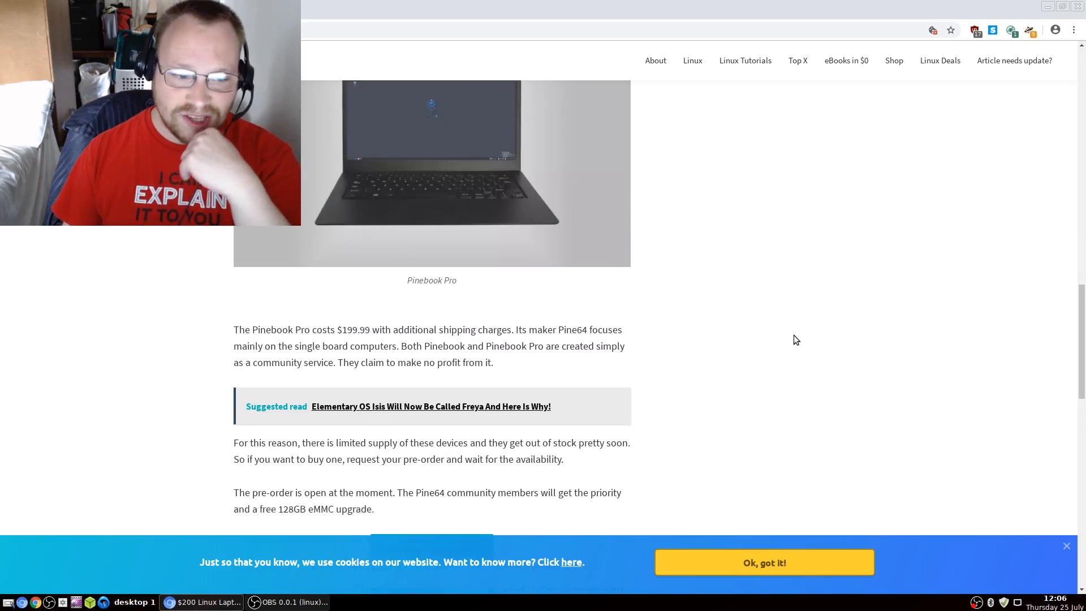
scroll("down", 3)
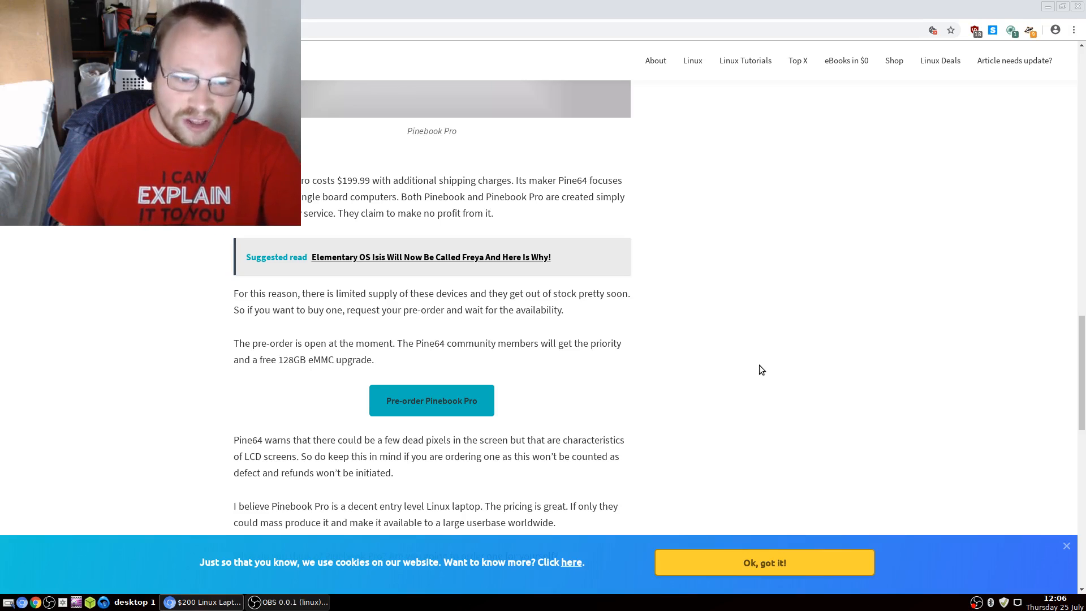
scroll("down", 3)
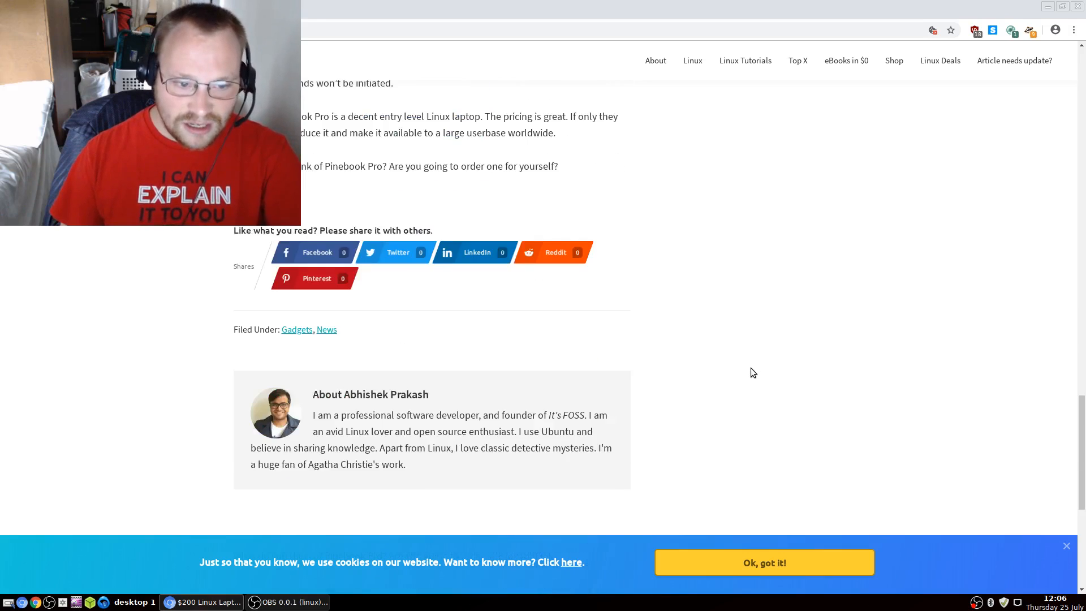
scroll("up", 3)
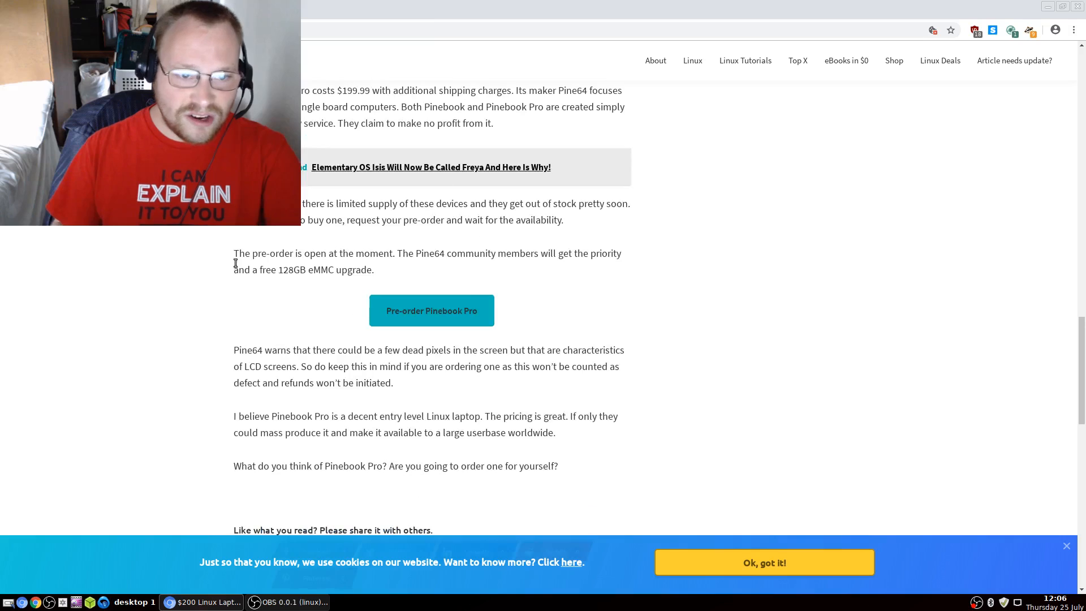